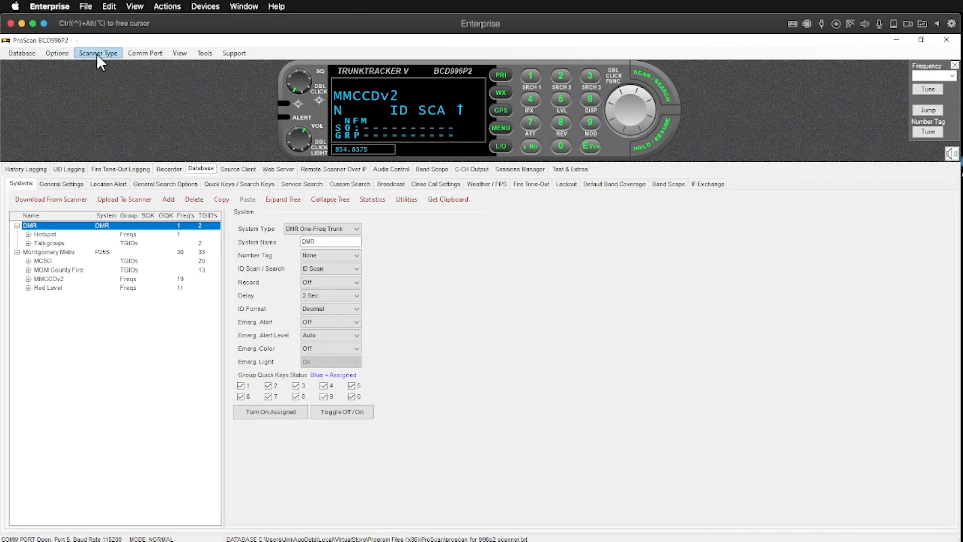
Open the Scanner Type dialog and browse the supported models, with BCD996P2 still selected
{"action": "left_click", "coordinate": [97, 53]}
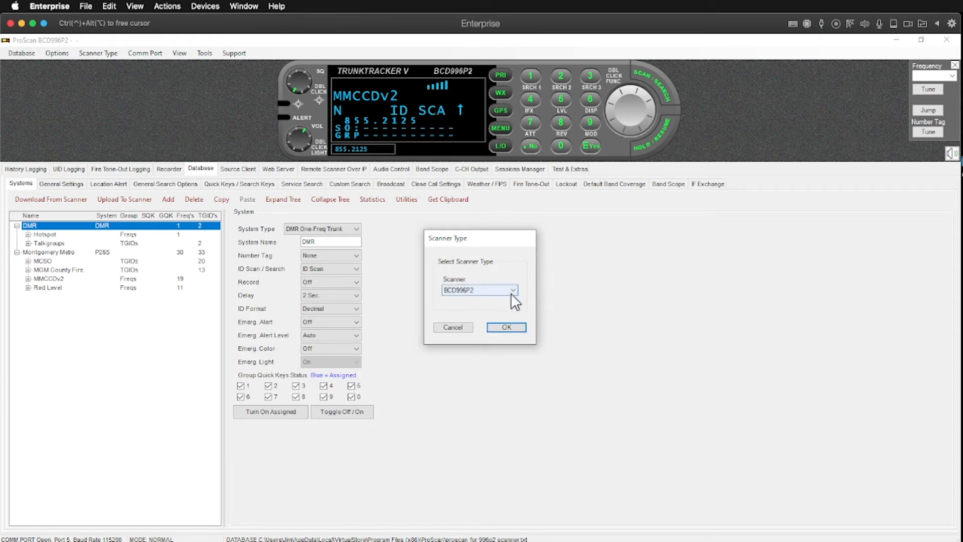
{"action": "left_click", "coordinate": [512, 289]}
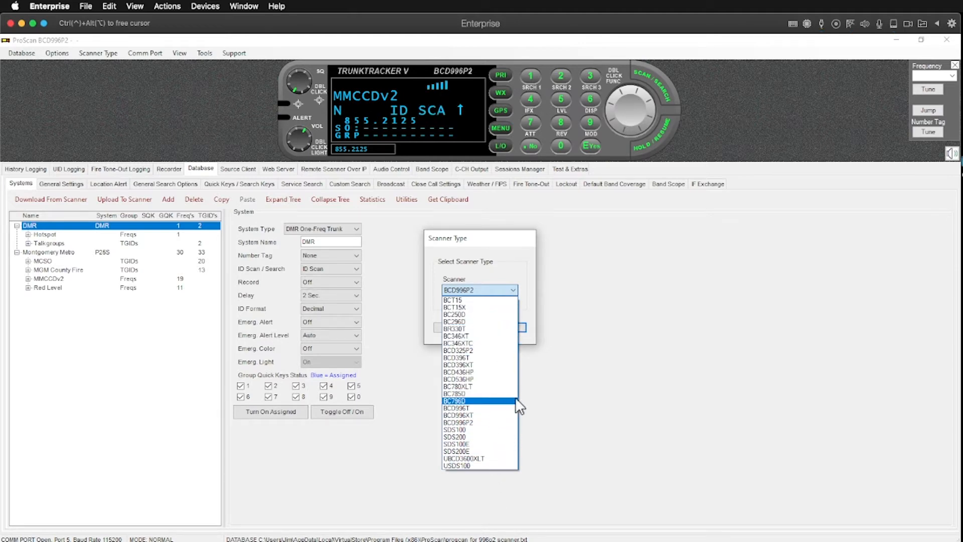
{"action": "mouse_move", "coordinate": [558, 420]}
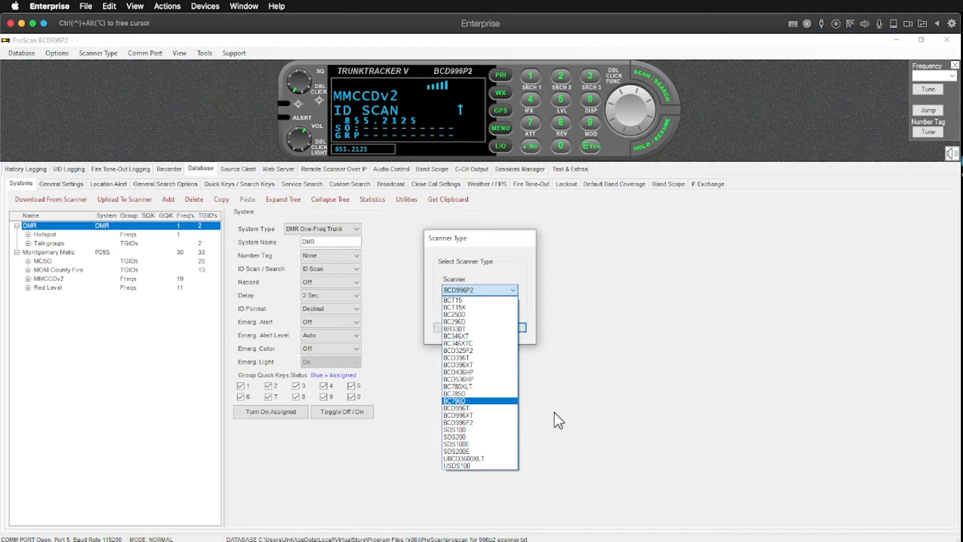
{"action": "mouse_move", "coordinate": [454, 430]}
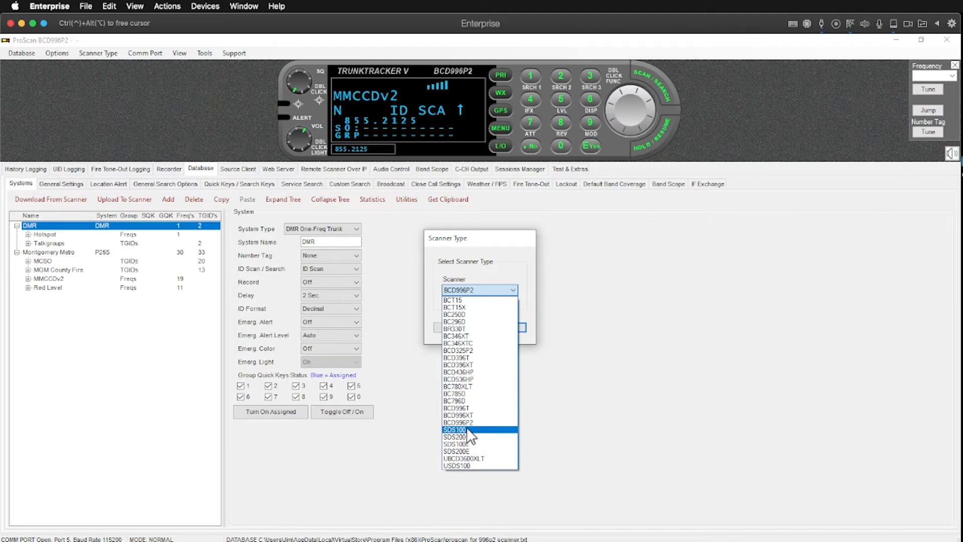
{"action": "mouse_move", "coordinate": [481, 436]}
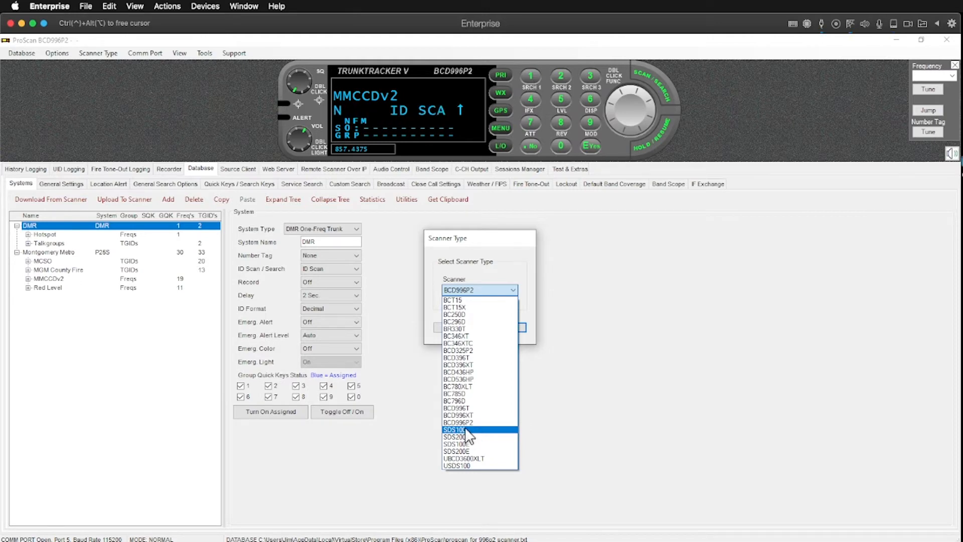
{"action": "mouse_move", "coordinate": [465, 307]}
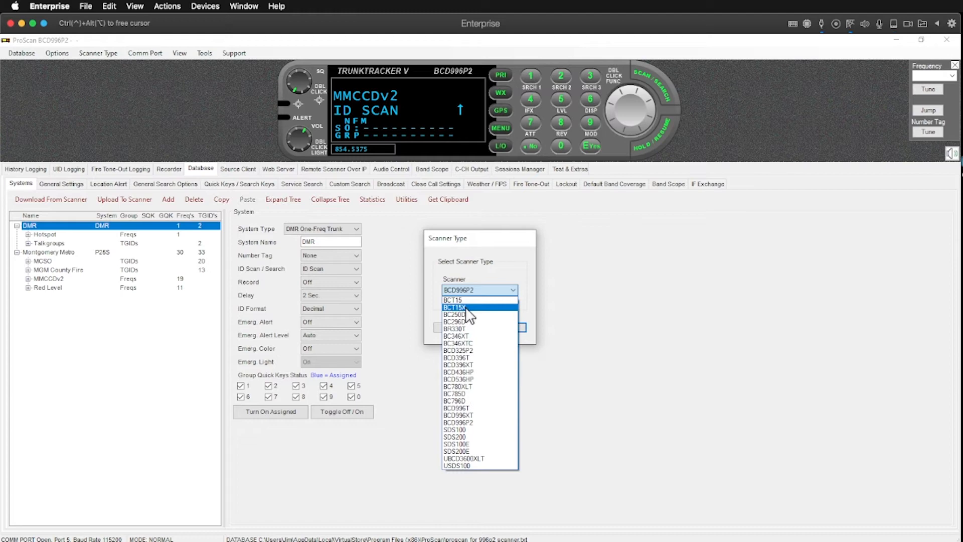
{"action": "mouse_move", "coordinate": [453, 299]}
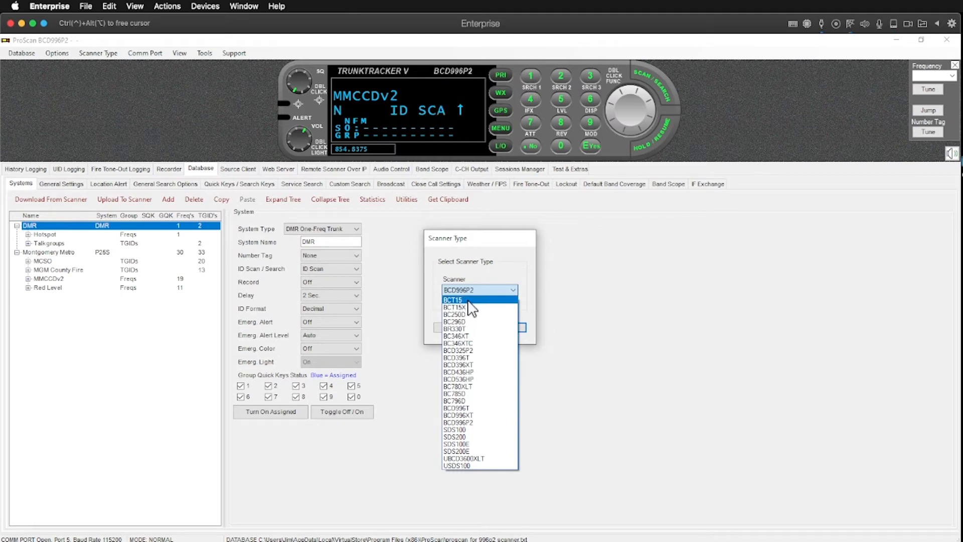
{"action": "mouse_move", "coordinate": [479, 396]}
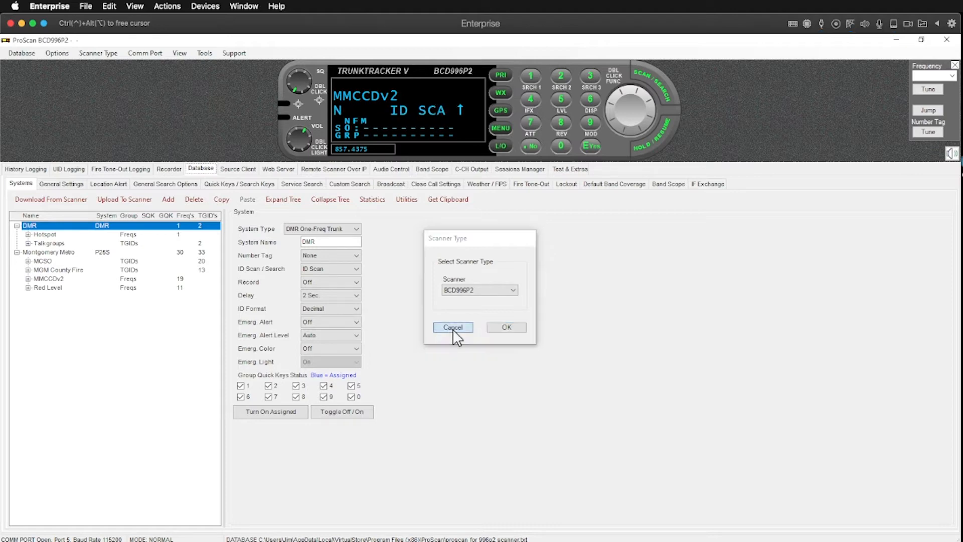
Cancel the Scanner Type dialog, leaving BCD996P2 as the scanner model
{"action": "left_click", "coordinate": [453, 327]}
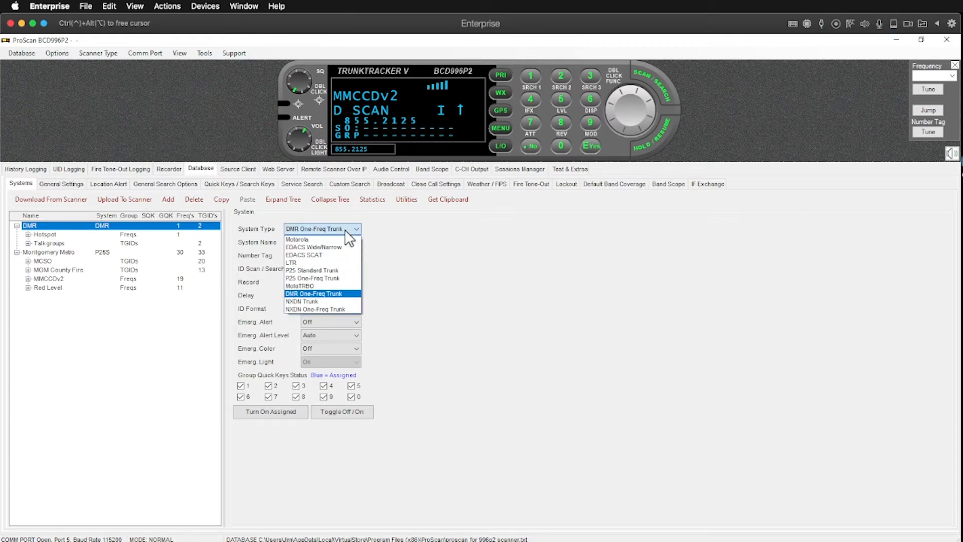
{"action": "mouse_move", "coordinate": [320, 270]}
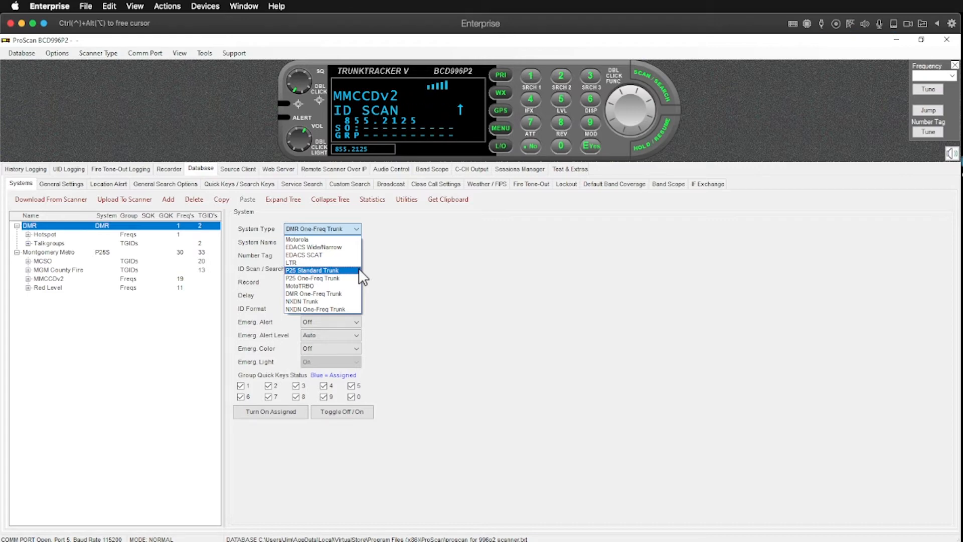
{"action": "mouse_move", "coordinate": [344, 277]}
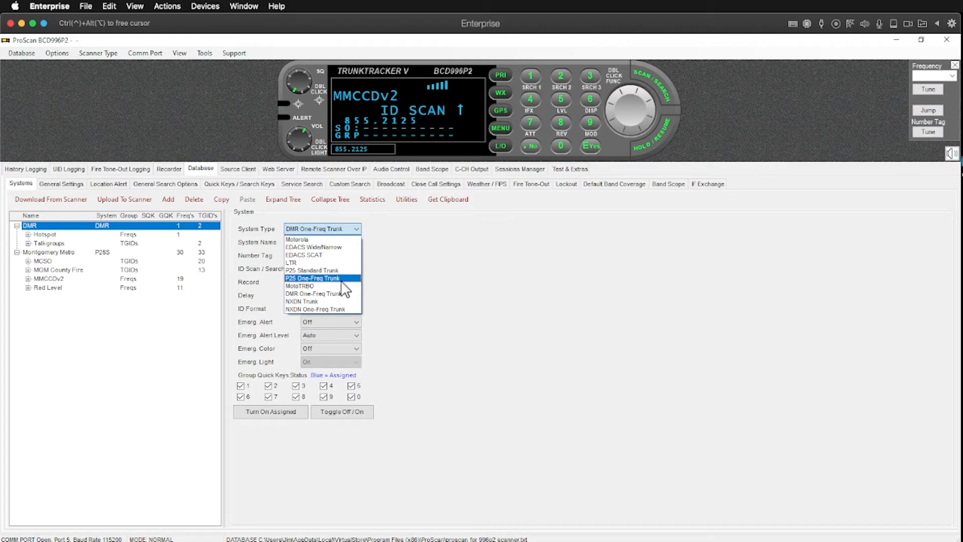
{"action": "mouse_move", "coordinate": [348, 296]}
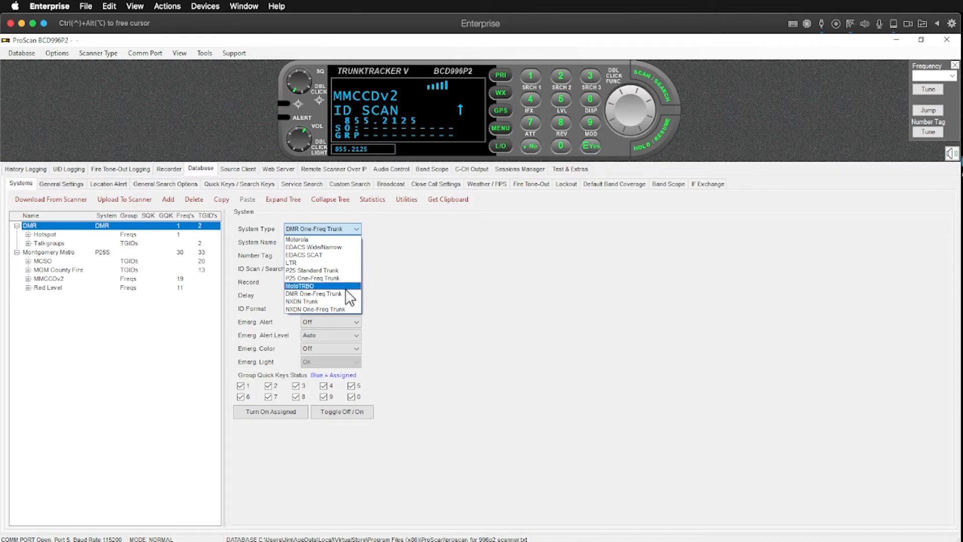
{"action": "mouse_move", "coordinate": [313, 293]}
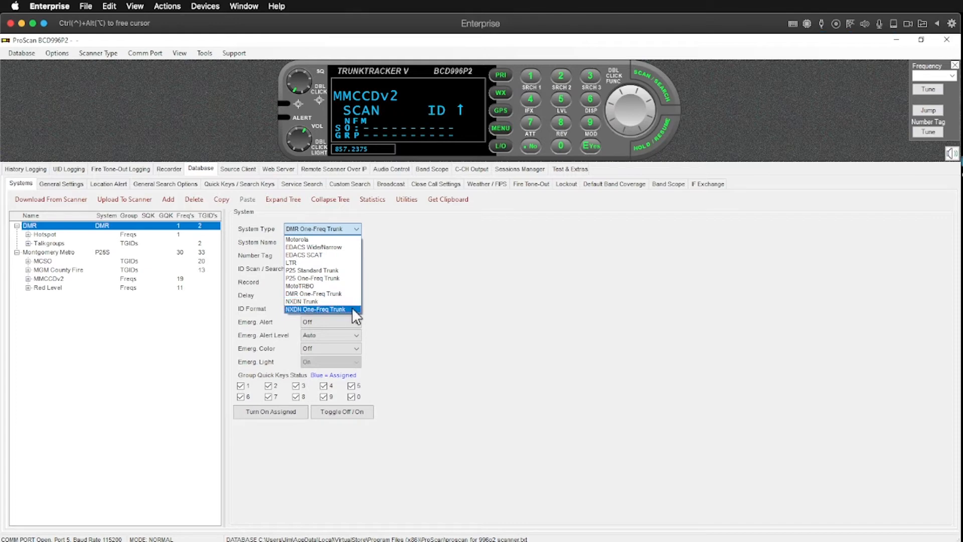
{"action": "mouse_move", "coordinate": [319, 301]}
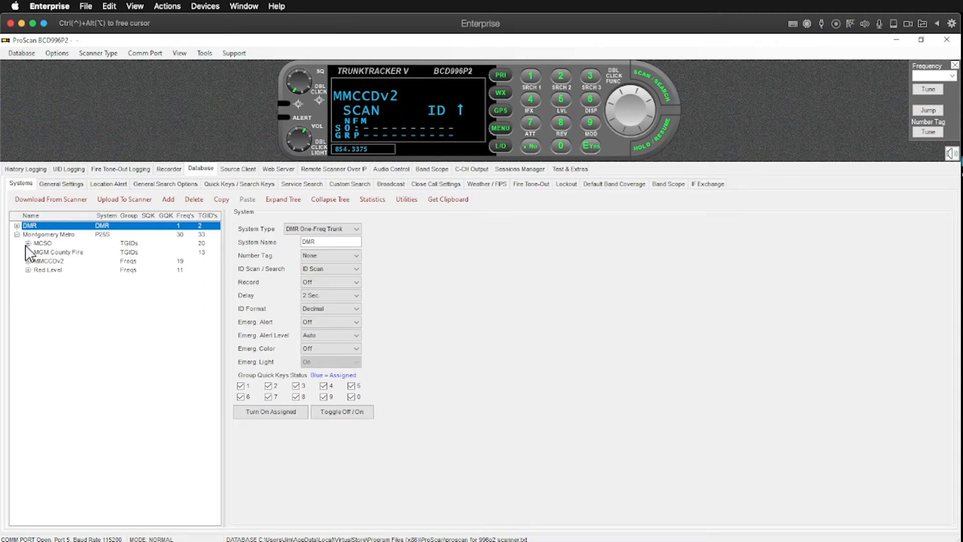
Expand Montgomery Metro's MCSO group and show its 20 talkgroups with TGIDs and lockouts
{"action": "left_click", "coordinate": [27, 243]}
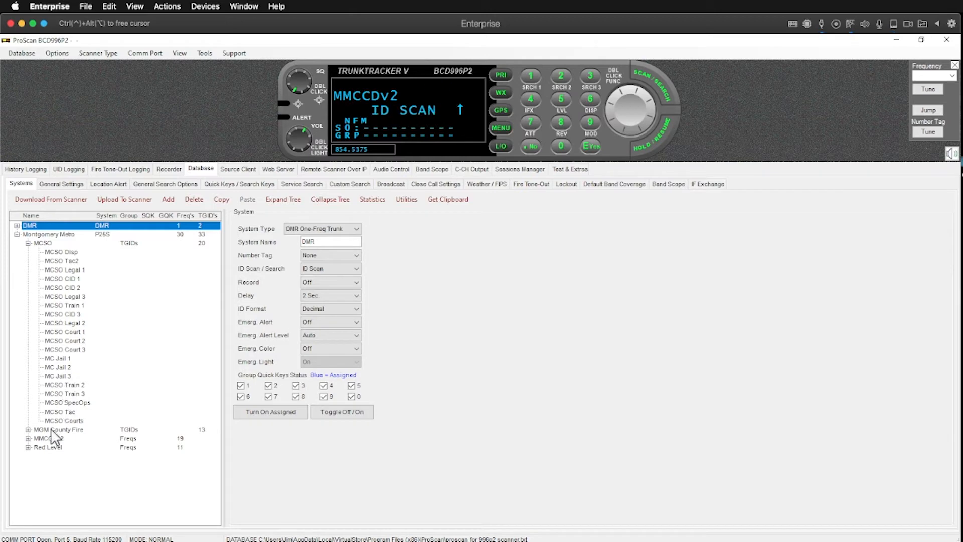
{"action": "left_click", "coordinate": [61, 287]}
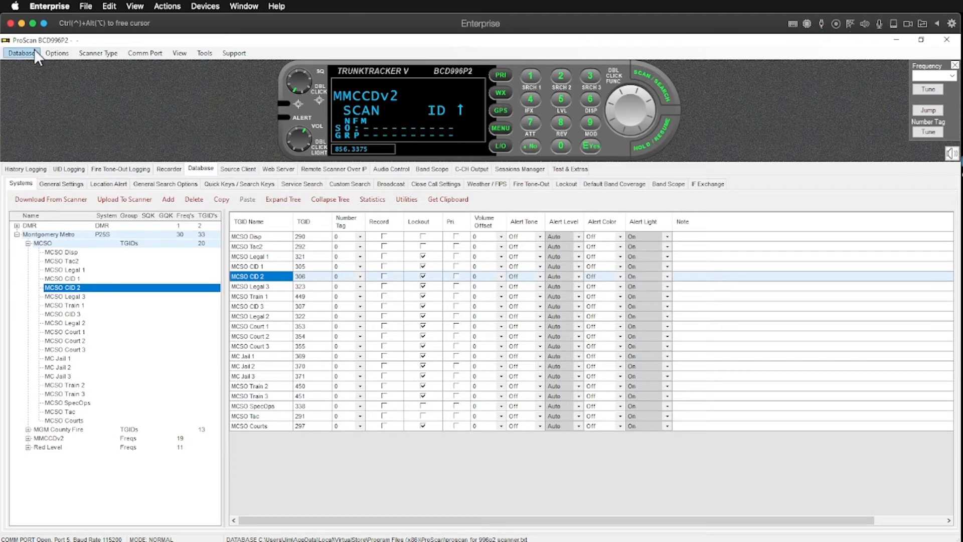
{"action": "left_click", "coordinate": [21, 53]}
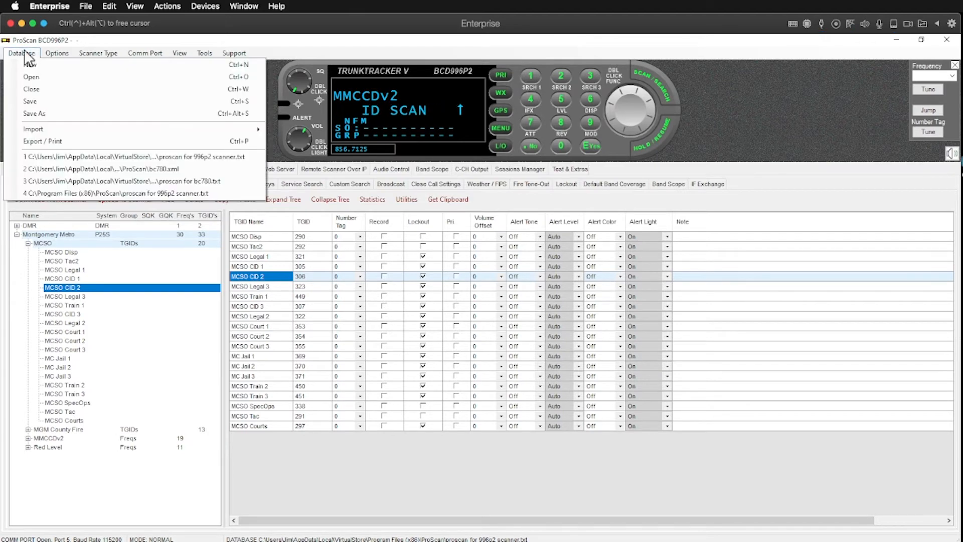
{"action": "left_click", "coordinate": [57, 52]}
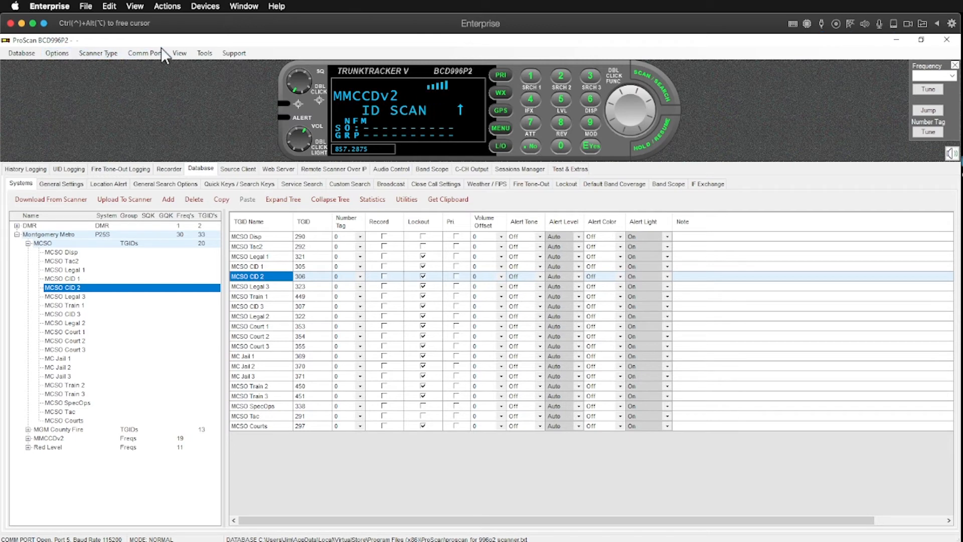
{"action": "left_click", "coordinate": [204, 52]}
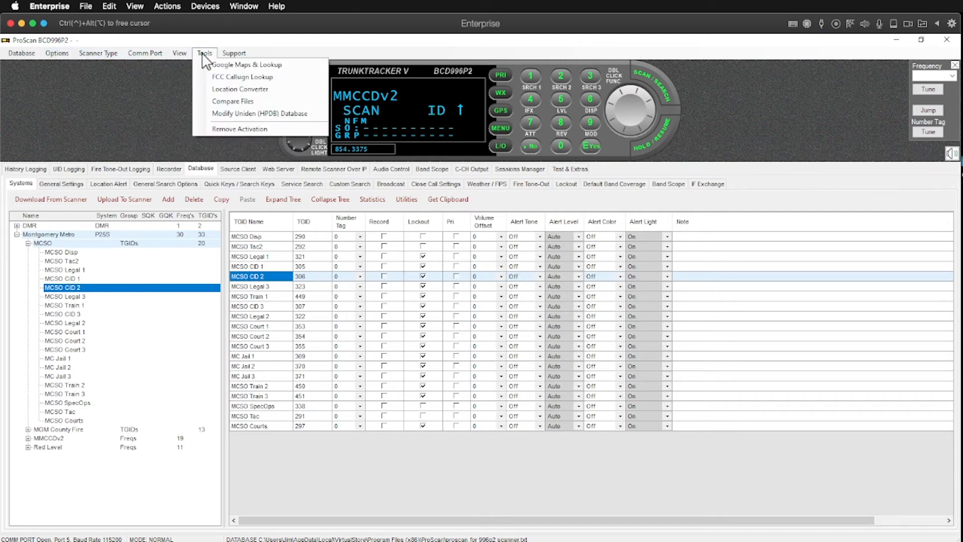
{"action": "left_click", "coordinate": [233, 52]}
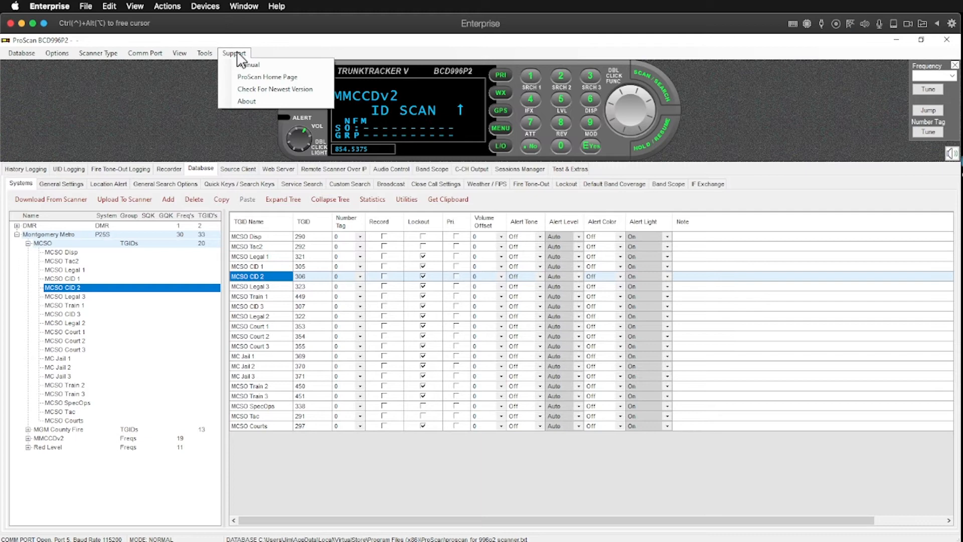
{"action": "left_click", "coordinate": [204, 53]}
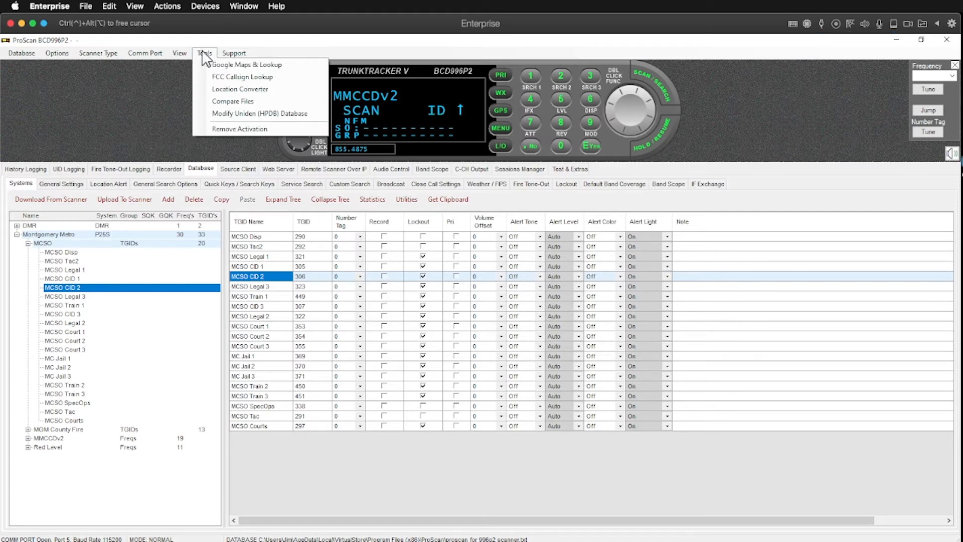
{"action": "mouse_move", "coordinate": [221, 81]}
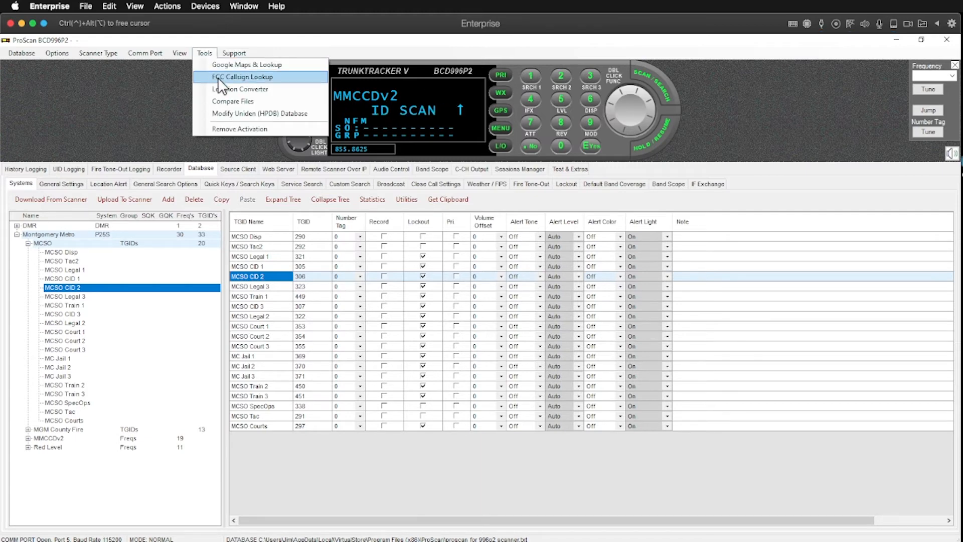
{"action": "mouse_move", "coordinate": [239, 89]}
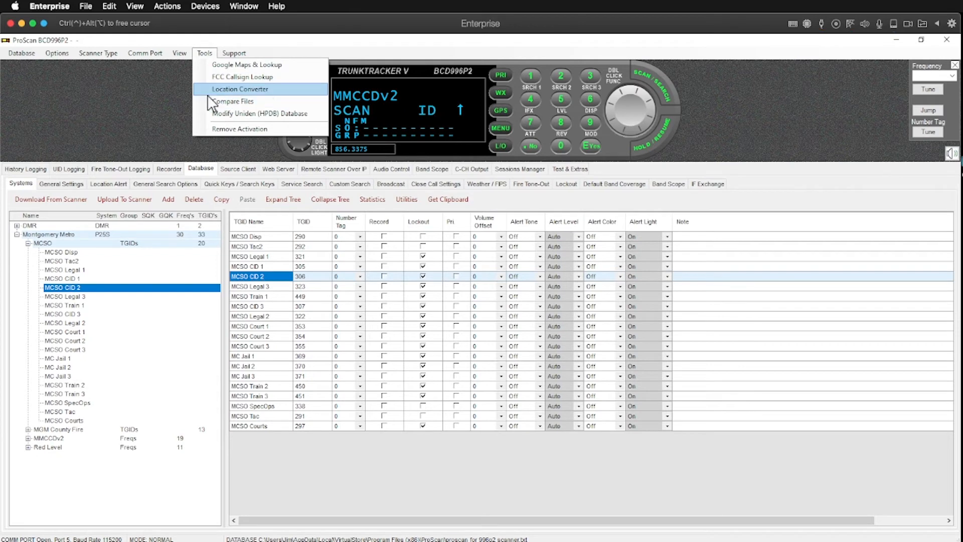
{"action": "left_click", "coordinate": [179, 53]}
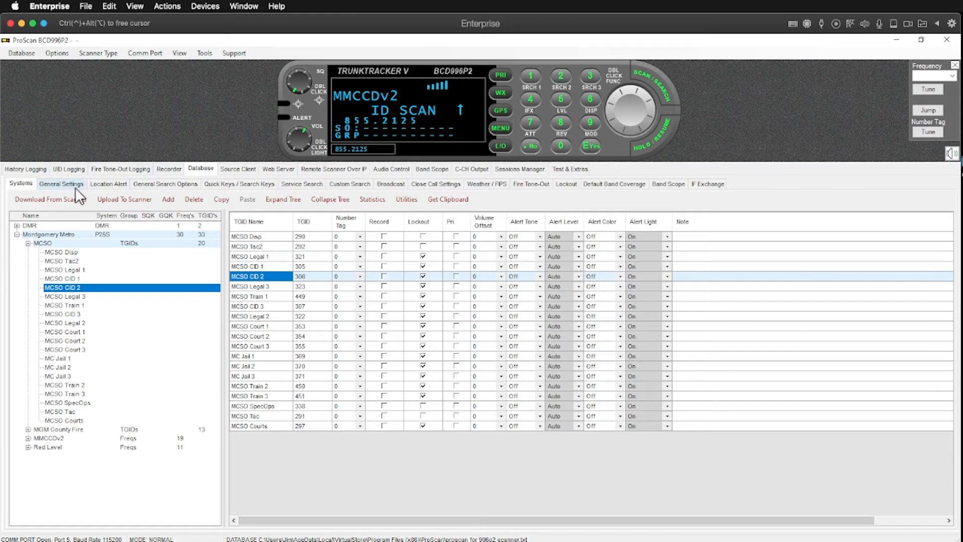
{"action": "left_click", "coordinate": [50, 199]}
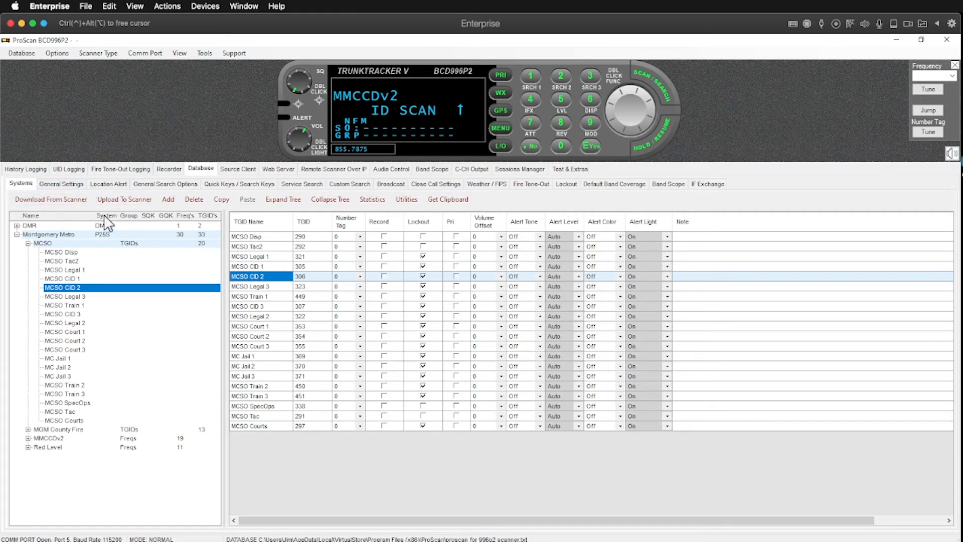
{"action": "left_click", "coordinate": [51, 199]}
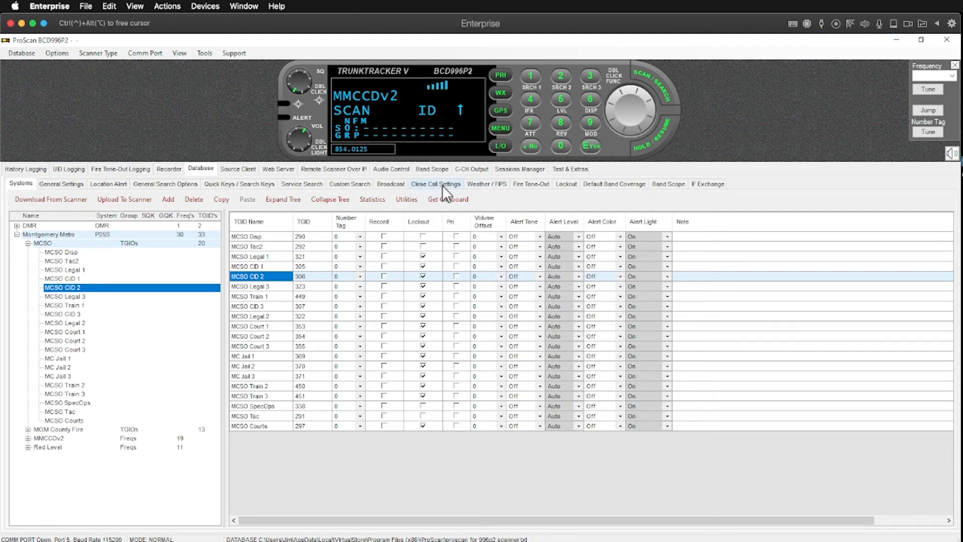
{"action": "left_click", "coordinate": [406, 198]}
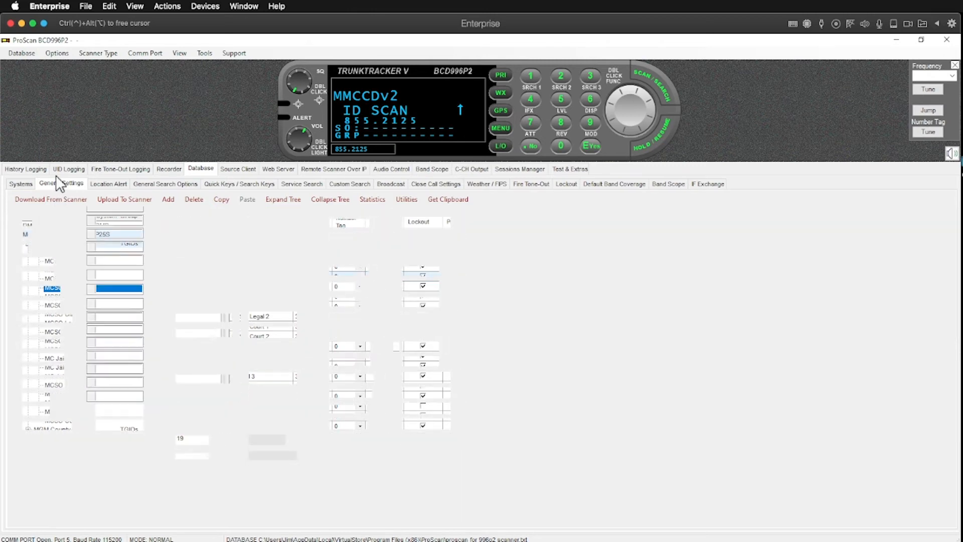
View the BCD996P2 General Settings page, then the empty Location Alert list
{"action": "left_click", "coordinate": [60, 183]}
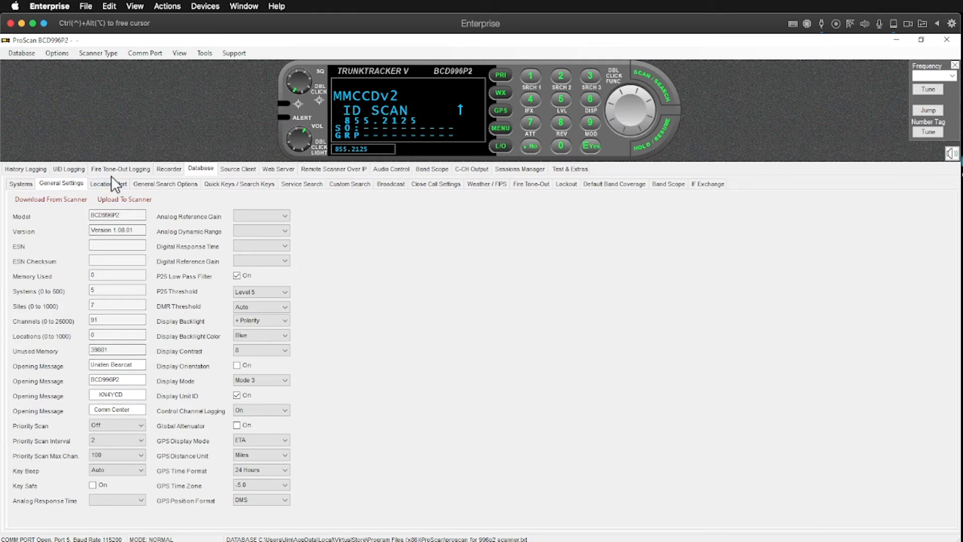
{"action": "left_click", "coordinate": [107, 183]}
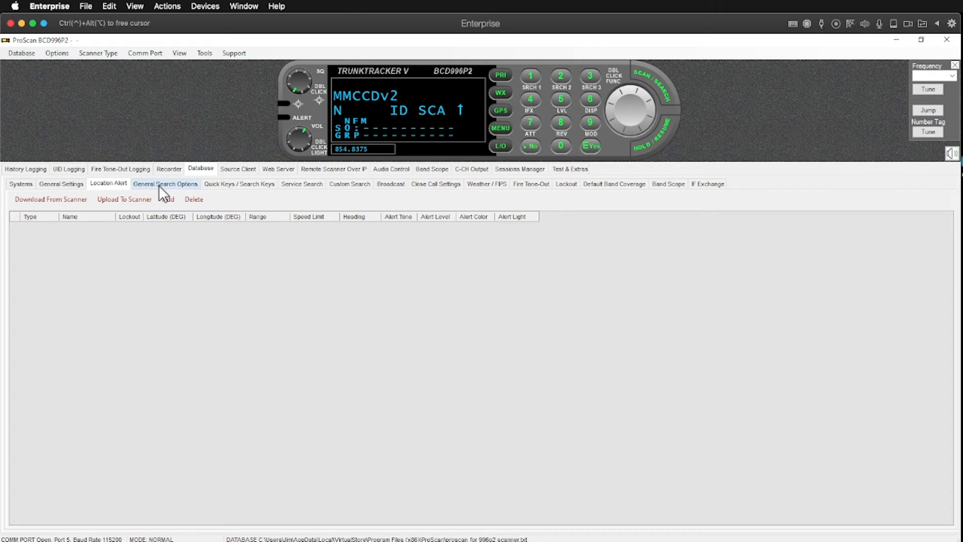
Step through Search Options and Quick Keys / Search Keys to the Service Search table
{"action": "left_click", "coordinate": [164, 183]}
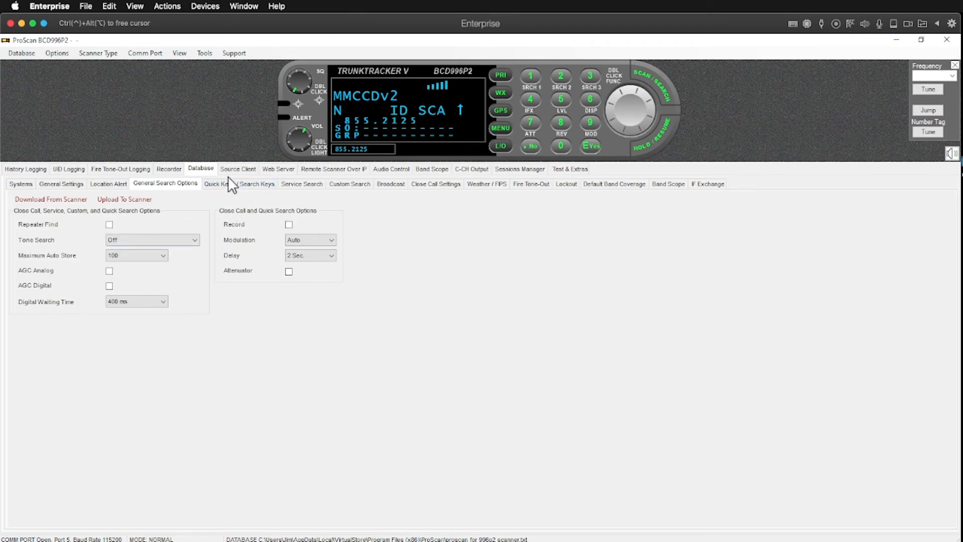
{"action": "left_click", "coordinate": [239, 183]}
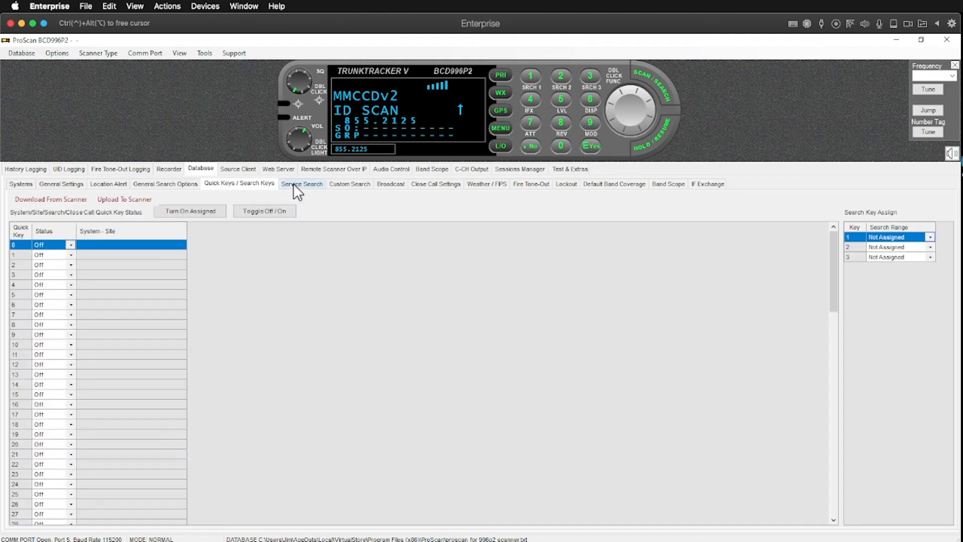
{"action": "left_click", "coordinate": [301, 183]}
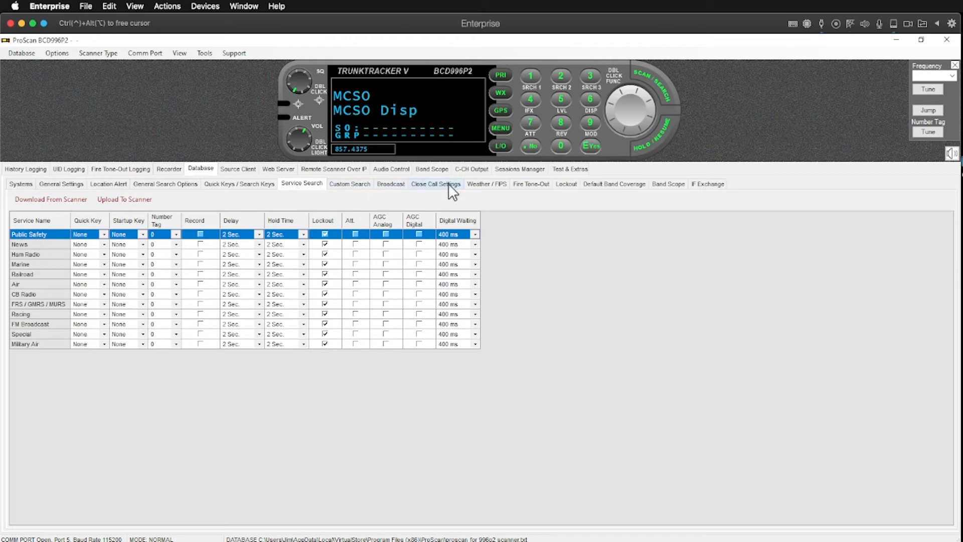
Review Close Call and Broadcast settings, then show the Pintlala Fire entry at 453.8250 MHz
{"action": "left_click", "coordinate": [486, 183]}
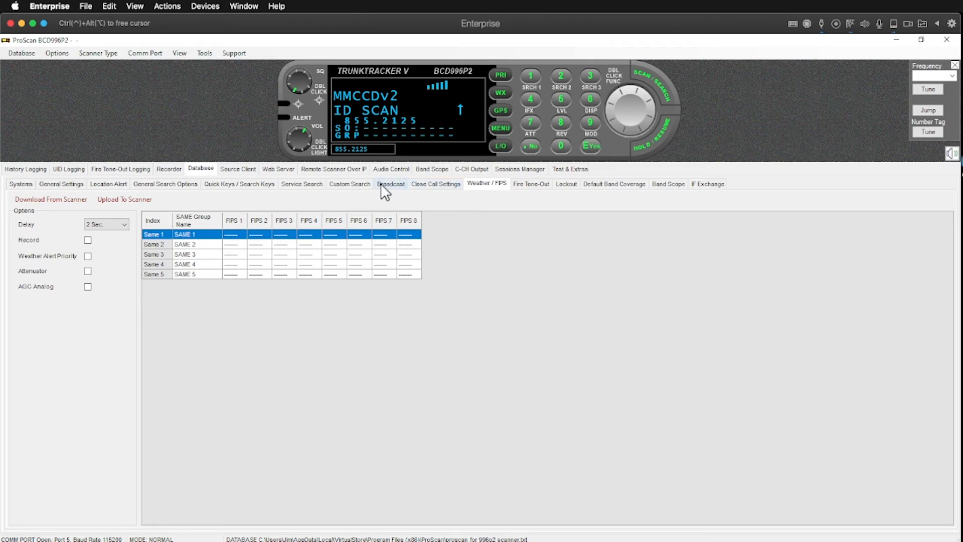
{"action": "left_click", "coordinate": [390, 183]}
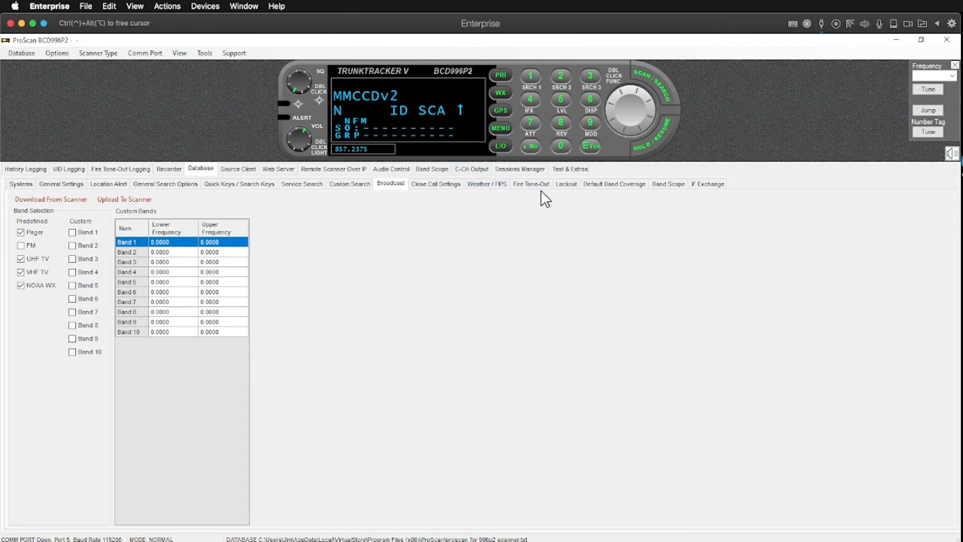
{"action": "left_click", "coordinate": [530, 183]}
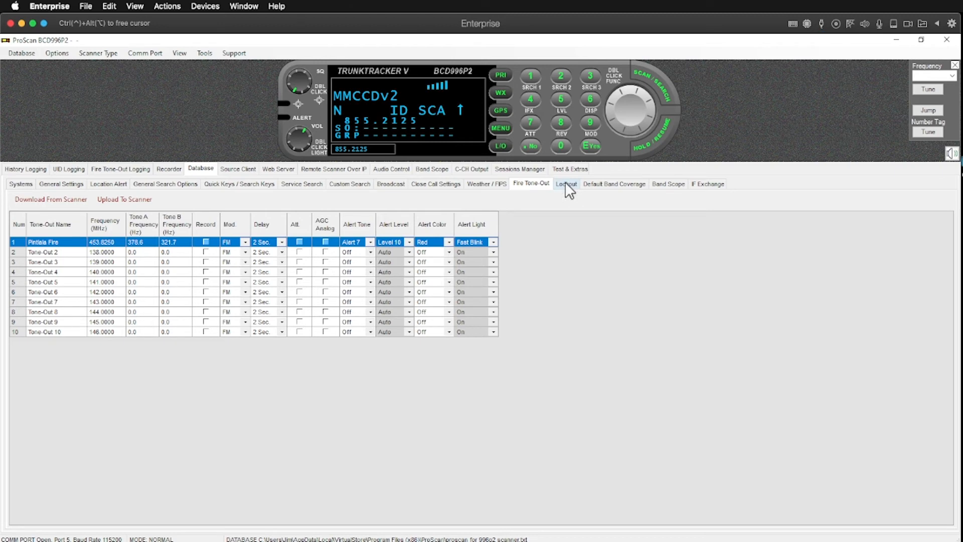
{"action": "mouse_move", "coordinate": [668, 183]}
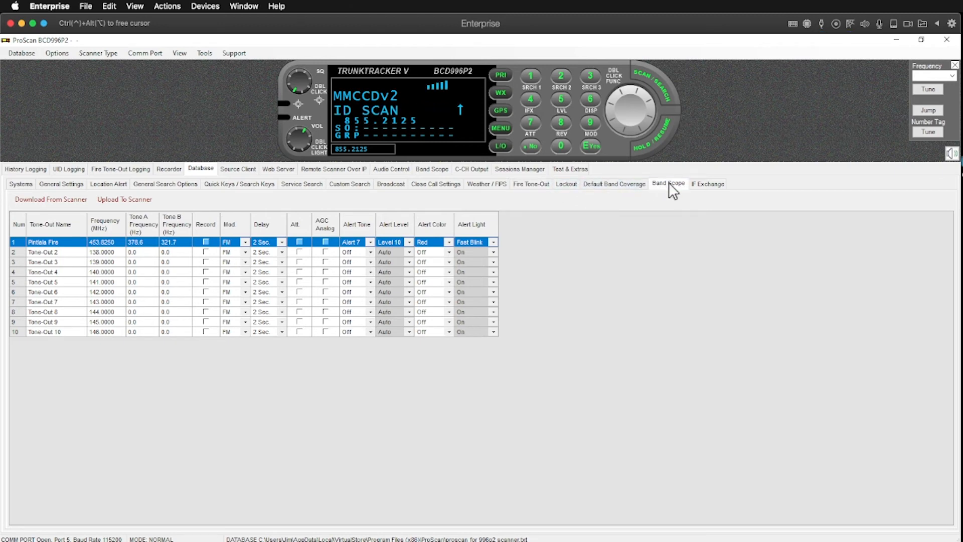
Check Band Scope and IF Exchange options, then view the Broadcastify Source Client settings
{"action": "left_click", "coordinate": [668, 183]}
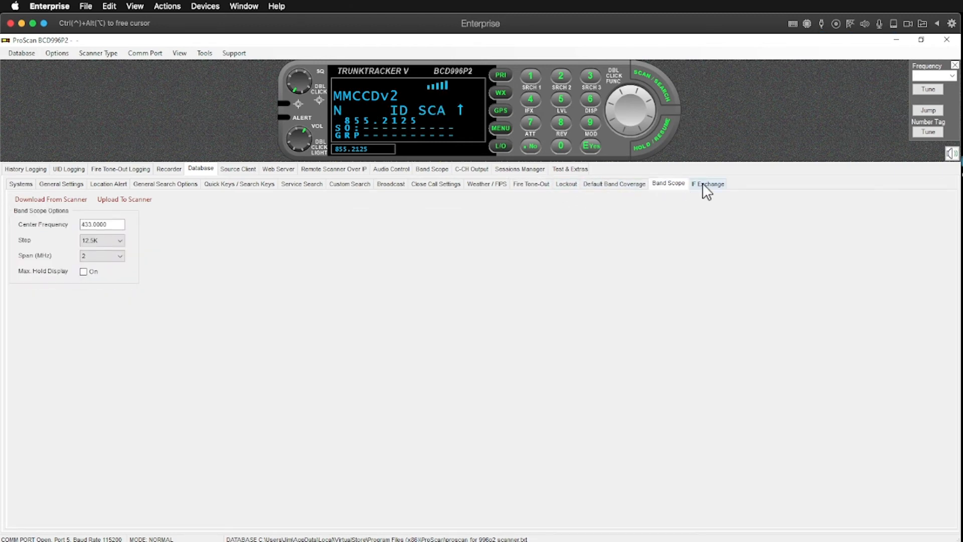
{"action": "left_click", "coordinate": [708, 183]}
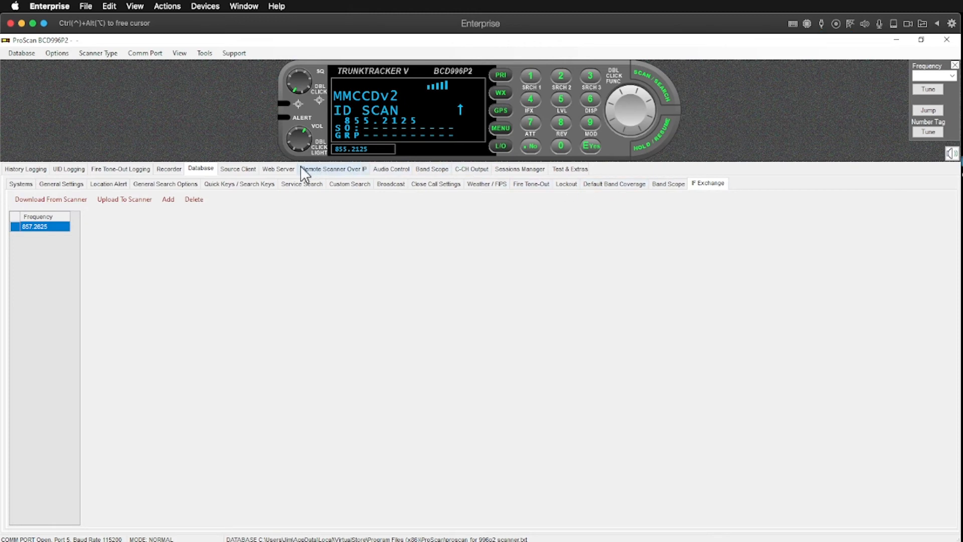
{"action": "left_click", "coordinate": [238, 169]}
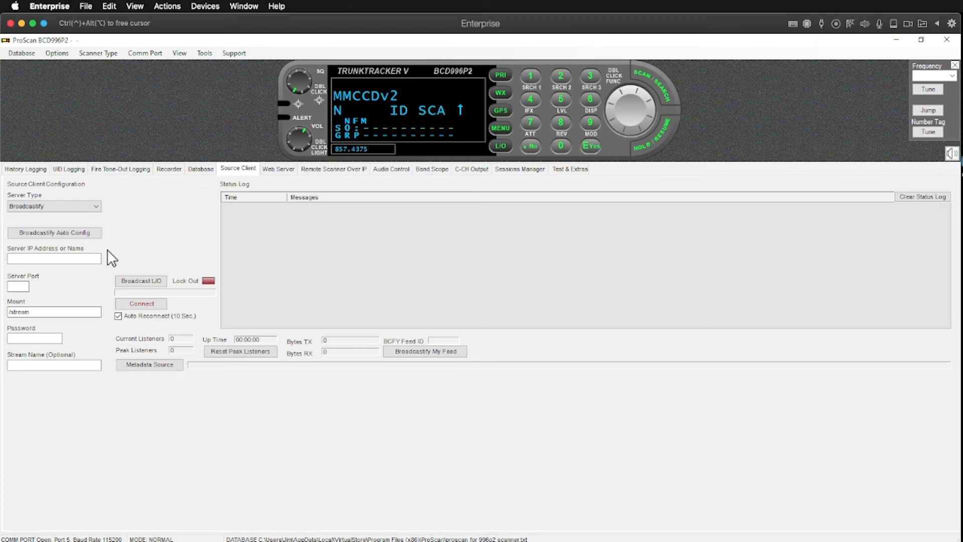
Browse server types keeping Broadcastify, then view Web Server settings on port 5601
{"action": "left_click", "coordinate": [54, 206]}
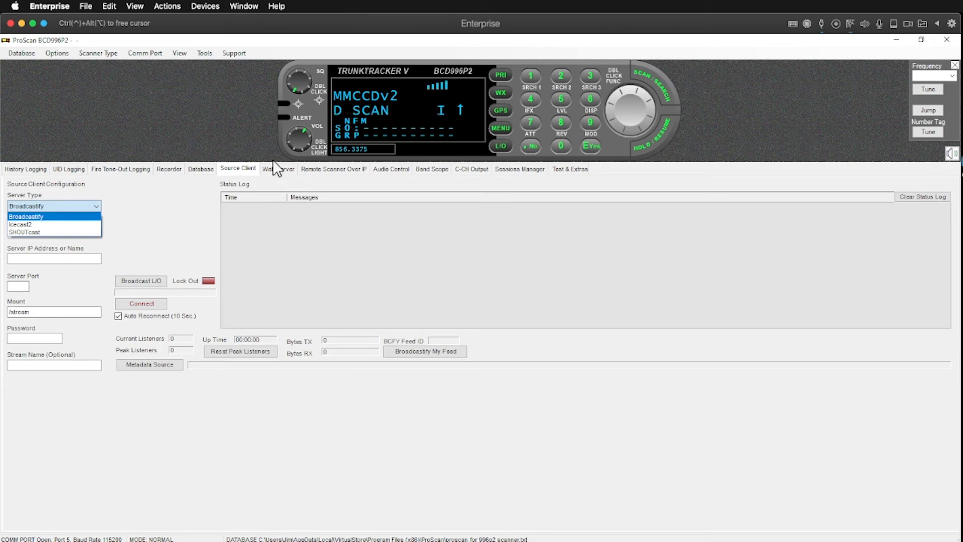
{"action": "left_click", "coordinate": [26, 215]}
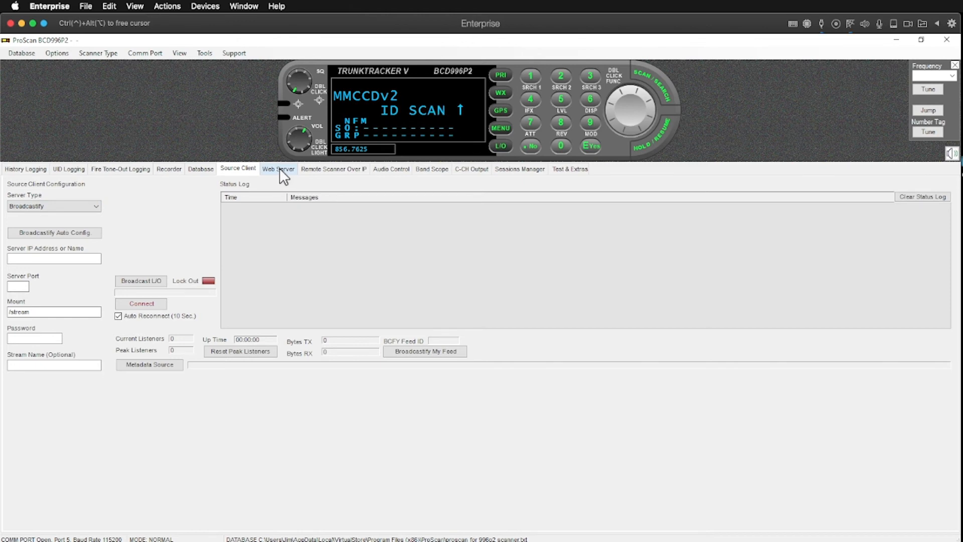
{"action": "left_click", "coordinate": [277, 169]}
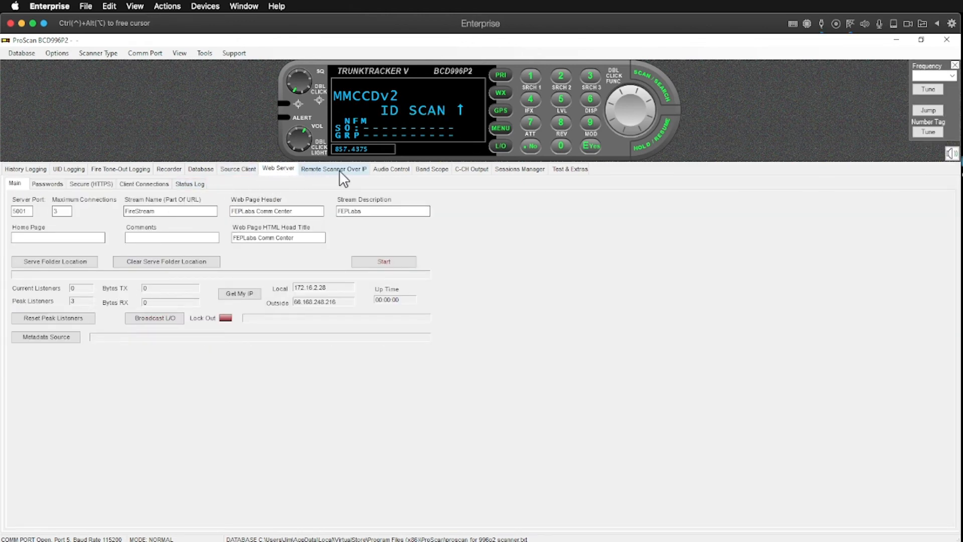
Visit Remote Scanner Over IP, Audio Control and Sessions Manager pages in turn
{"action": "left_click", "coordinate": [333, 169]}
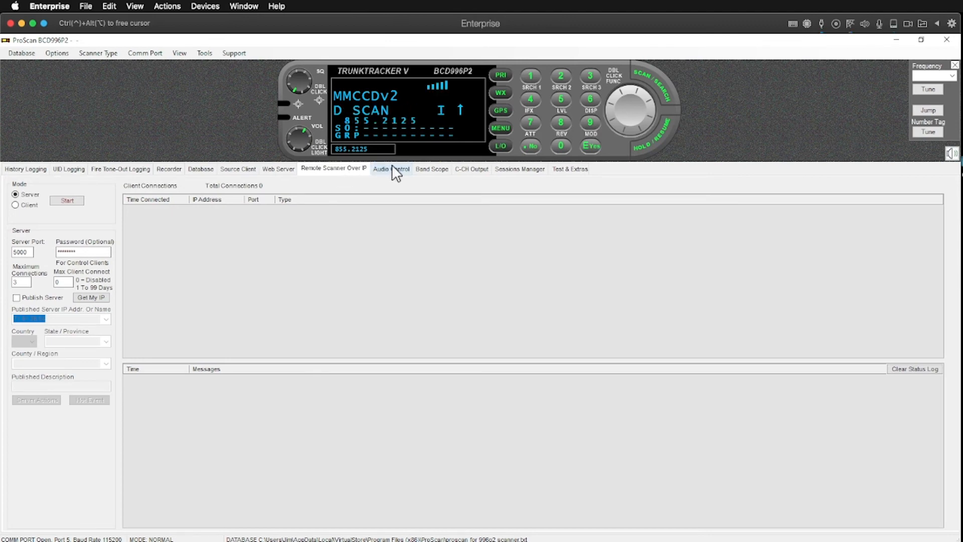
{"action": "left_click", "coordinate": [391, 169]}
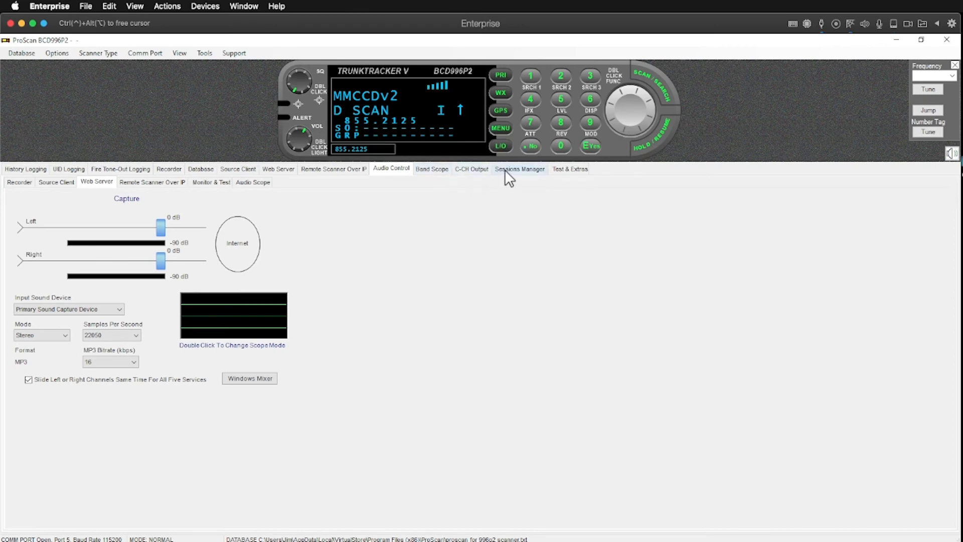
{"action": "left_click", "coordinate": [570, 169]}
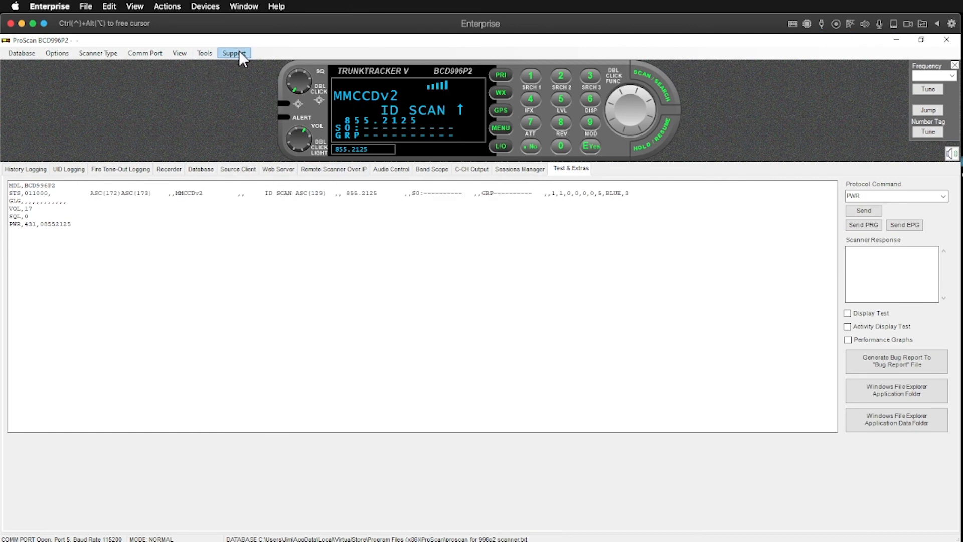
Open proscan.org via Support, close the stray vidIQ page and return to the homepage
{"action": "left_click", "coordinate": [233, 53]}
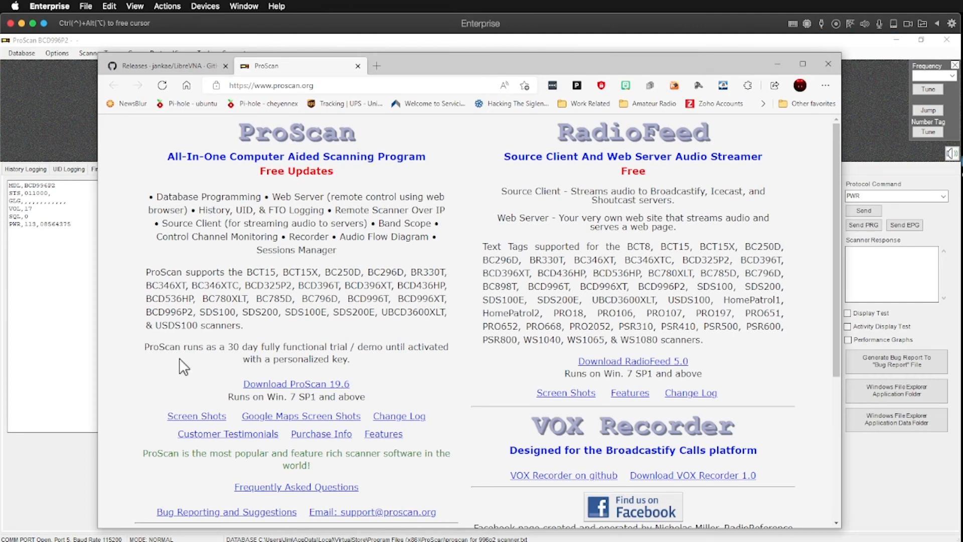
{"action": "scroll", "scroll_direction": "down", "scroll_amount": 3}
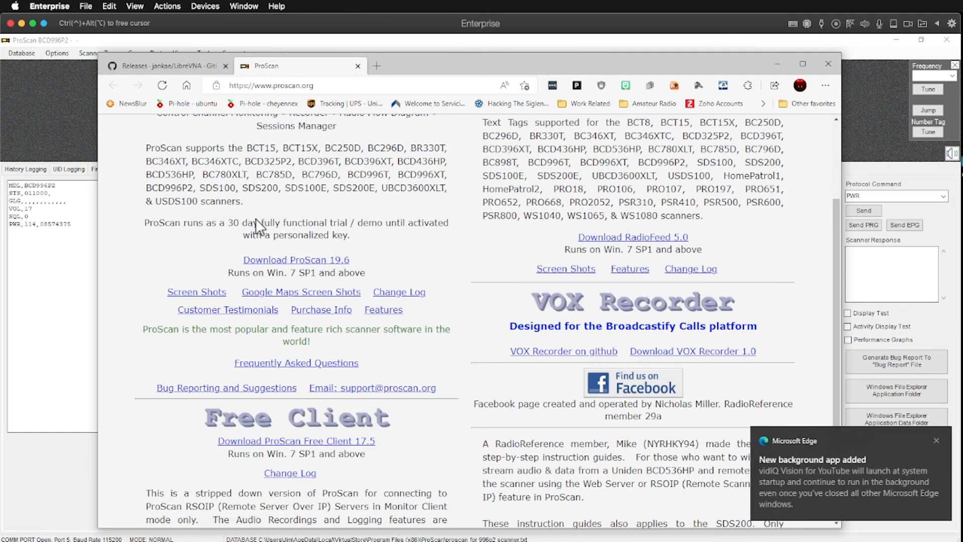
{"action": "left_click", "coordinate": [376, 66]}
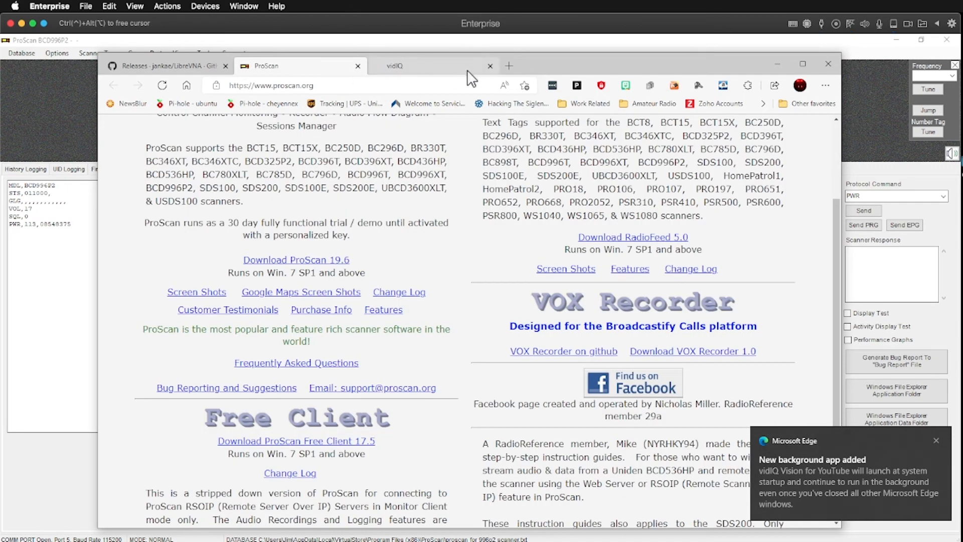
{"action": "left_click", "coordinate": [395, 65]}
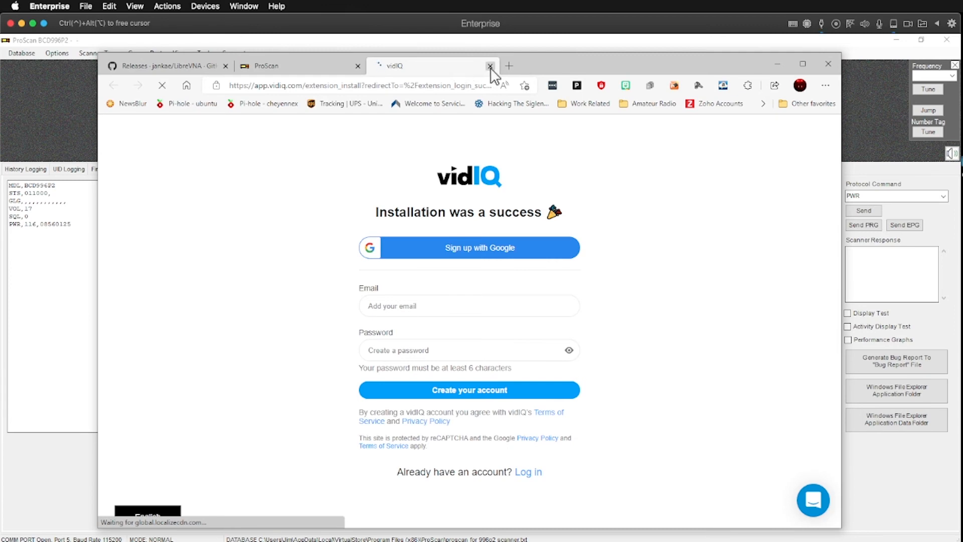
{"action": "left_click", "coordinate": [490, 66]}
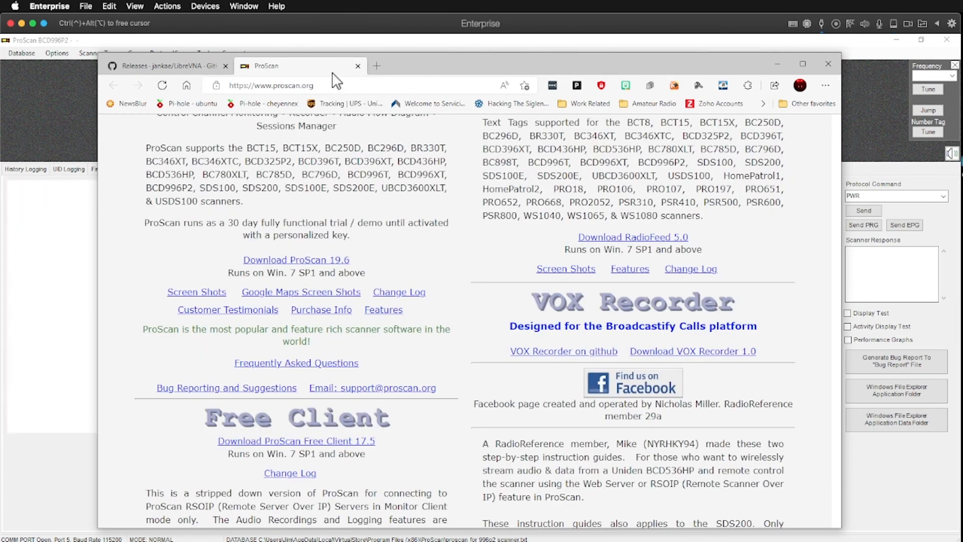
{"action": "left_click", "coordinate": [295, 260]}
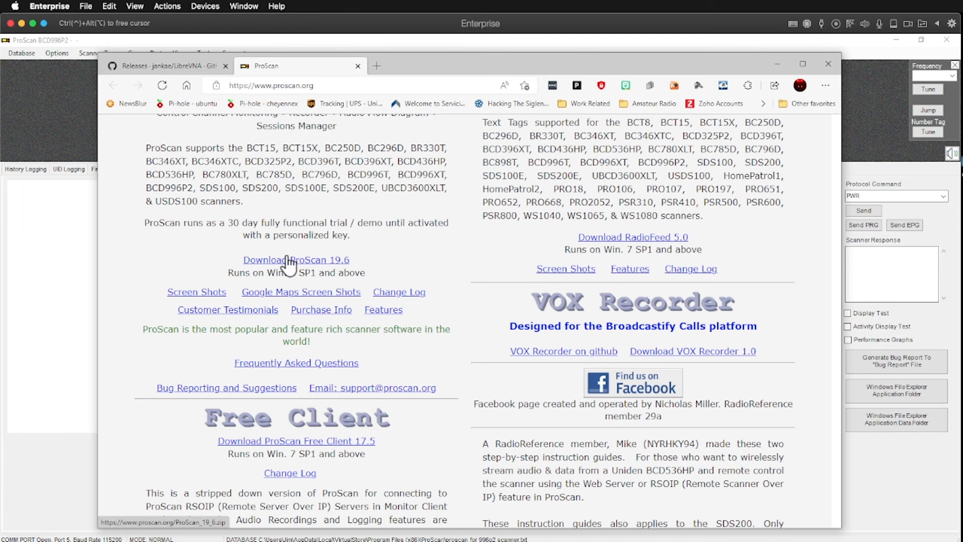
{"action": "mouse_move", "coordinate": [411, 281]}
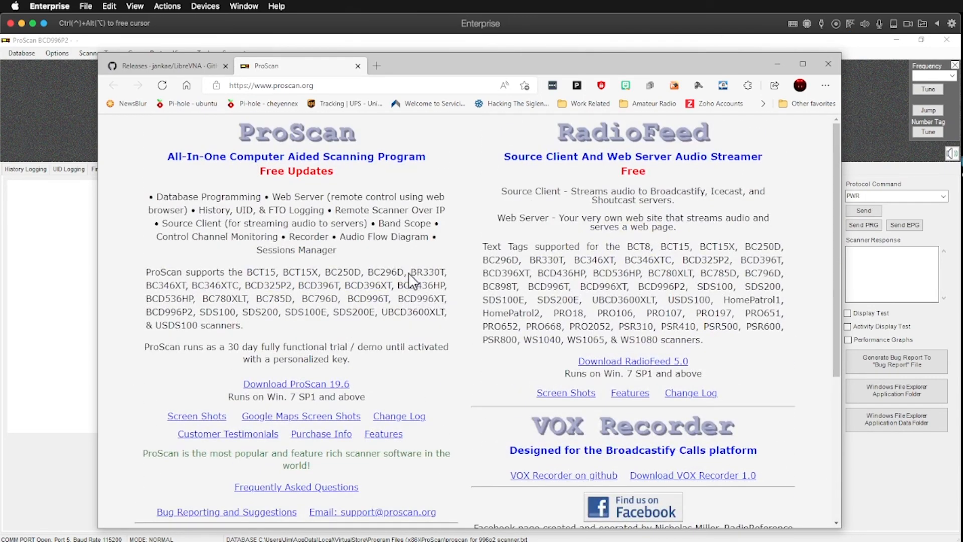
{"action": "mouse_move", "coordinate": [365, 299]}
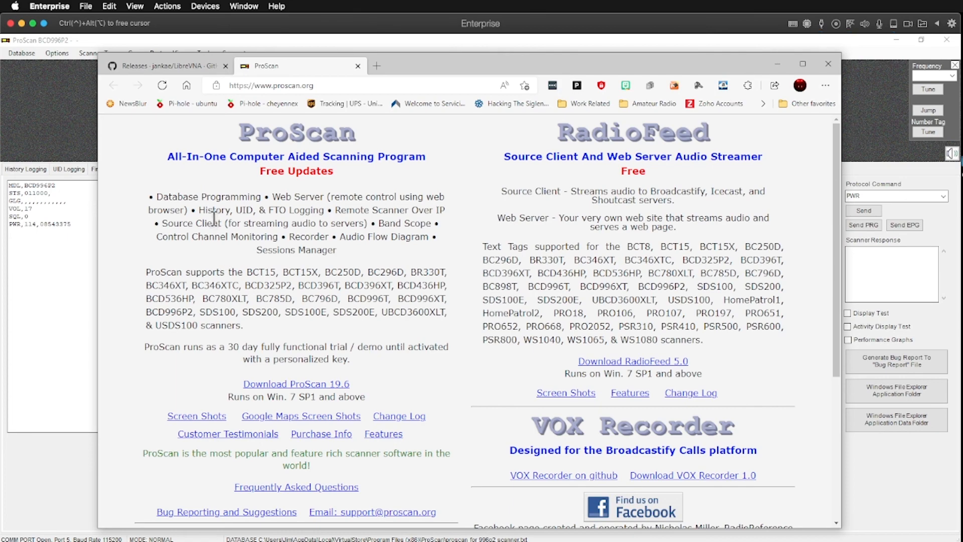
Scroll the ProScan homepage down to the download and purchase information
{"action": "scroll", "scroll_direction": "down", "scroll_amount": 3}
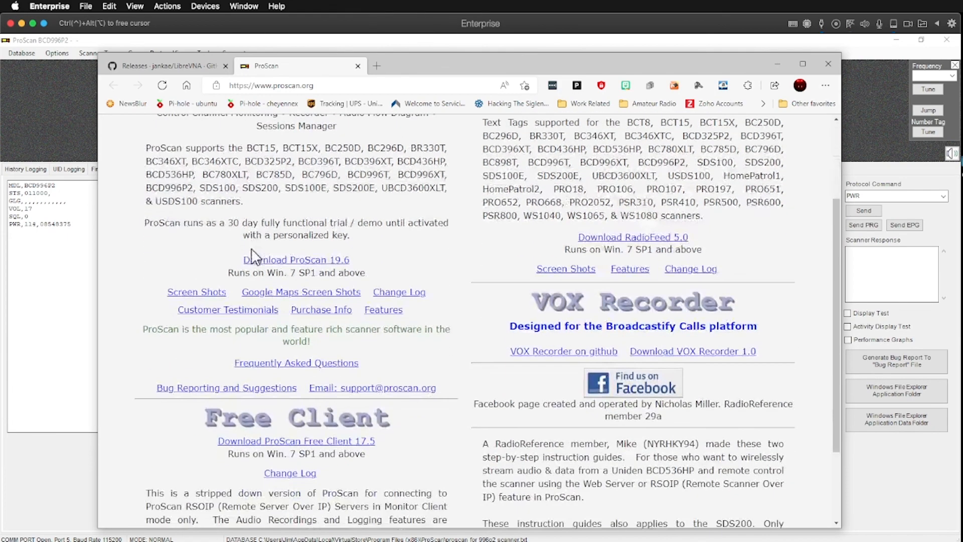
{"action": "scroll", "scroll_direction": "down", "scroll_amount": 3}
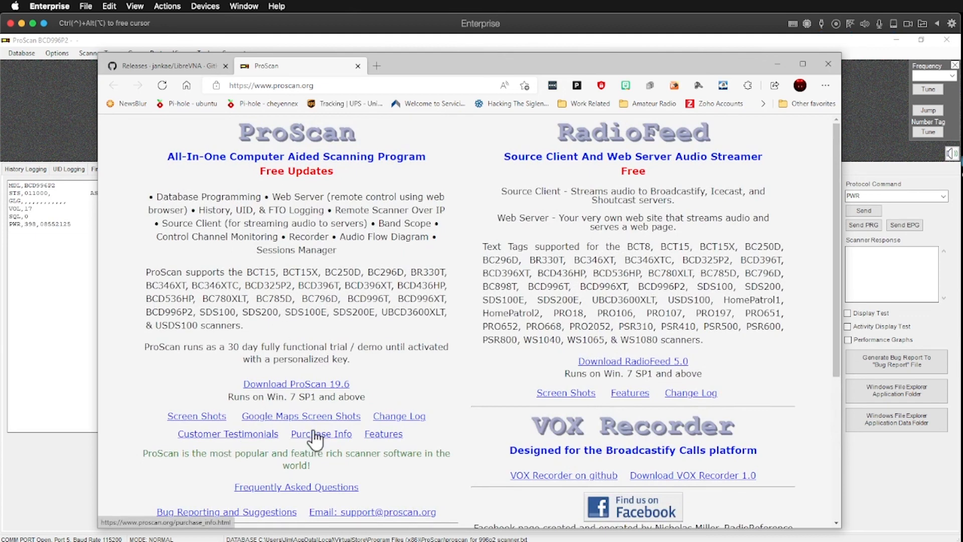
{"action": "left_click", "coordinate": [320, 434]}
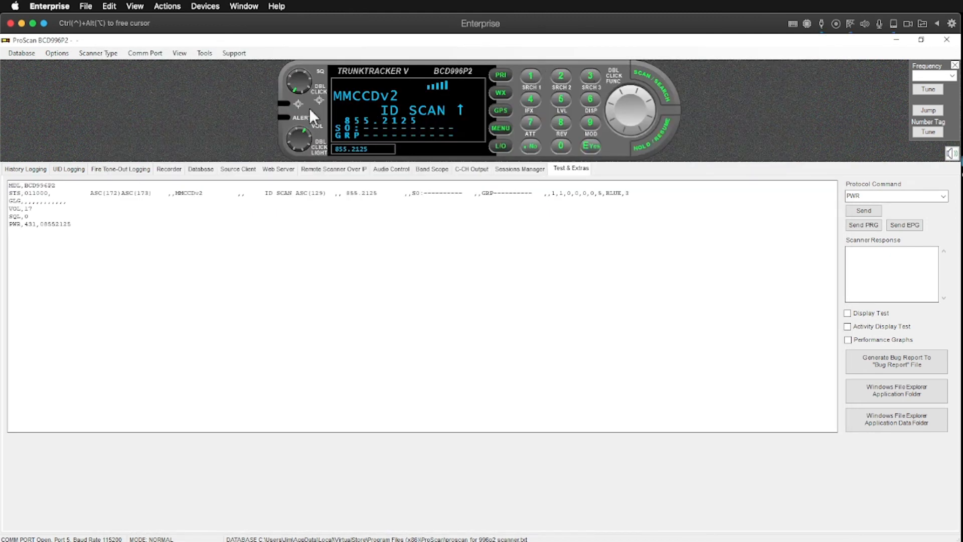
Show the UID Logging table of 70 logged radio IDs, talkgroups, frequencies and hits
{"action": "left_click", "coordinate": [21, 52]}
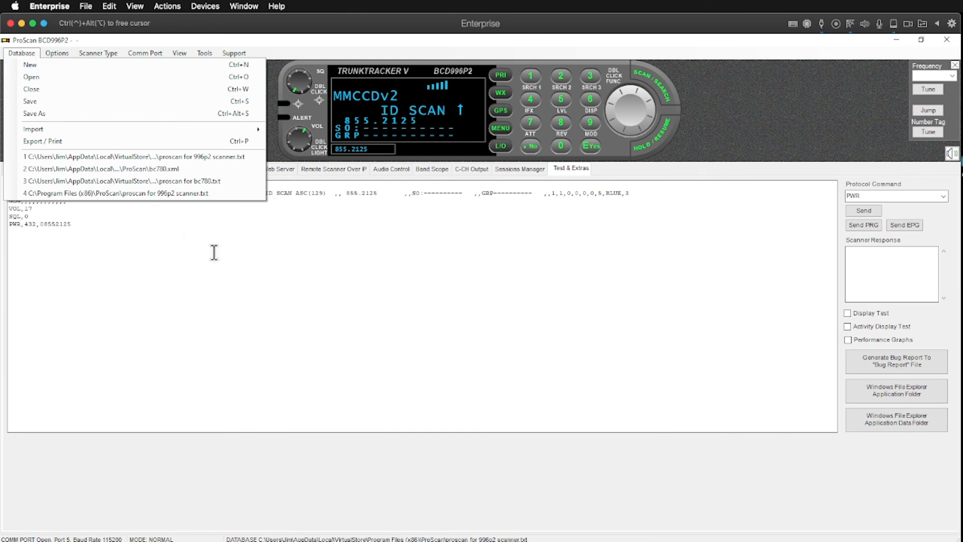
{"action": "left_click", "coordinate": [278, 169]}
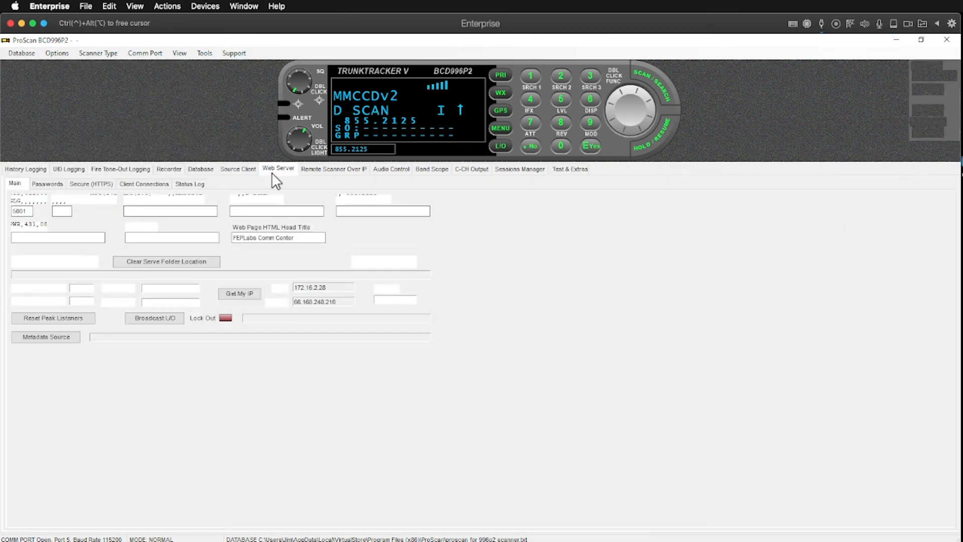
{"action": "left_click", "coordinate": [68, 171]}
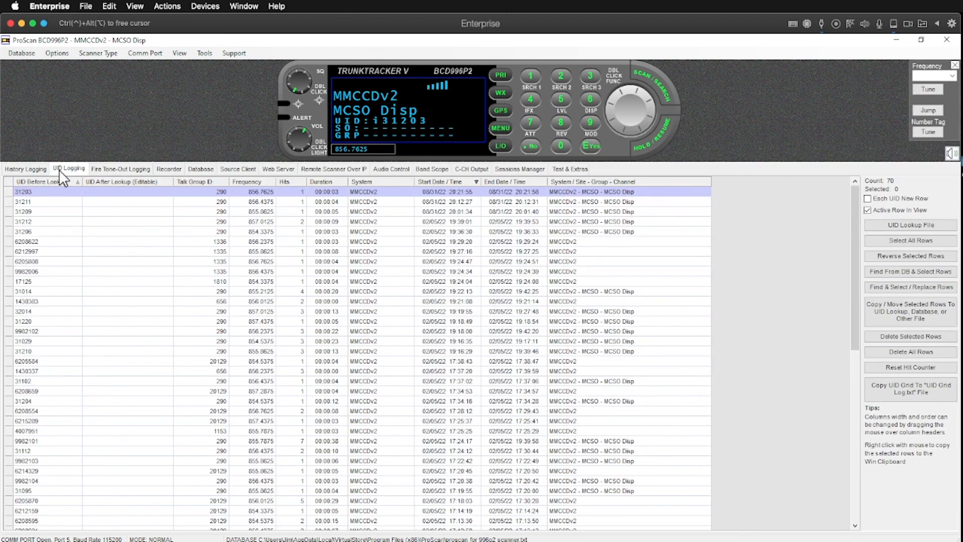
{"action": "scroll", "scroll_direction": "down", "scroll_amount": 3}
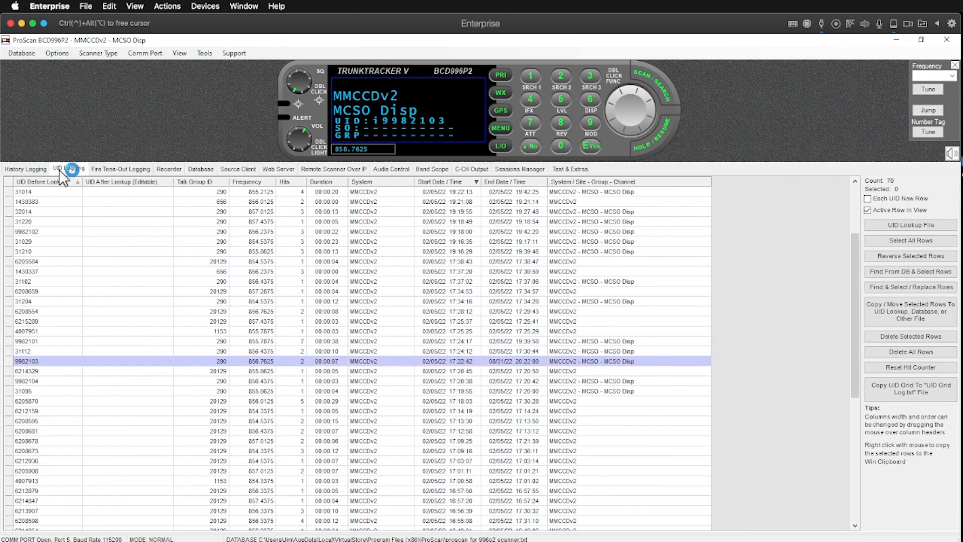